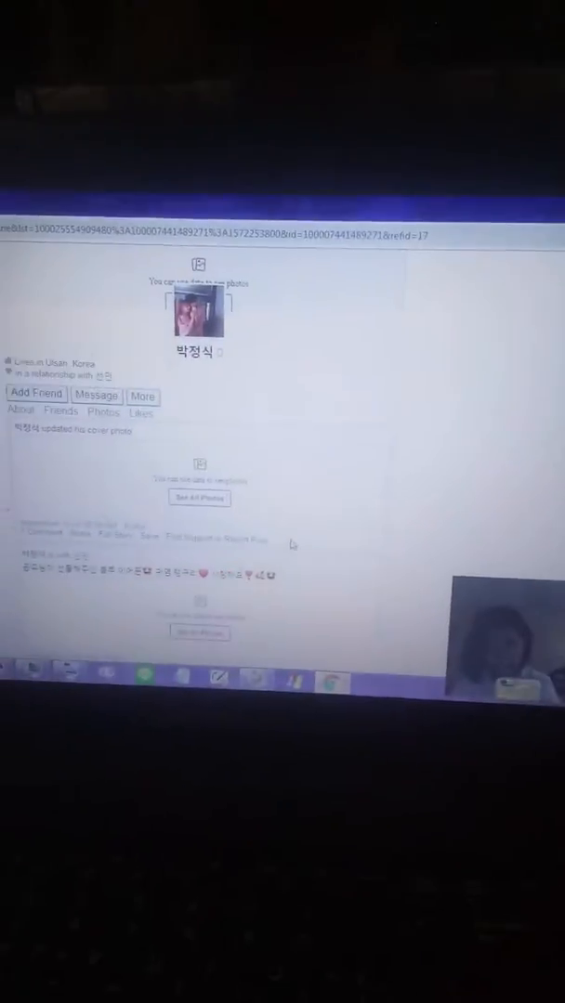
Scroll to the end of the profile timeline and open a footer link in a new tab
scroll(down, 3)
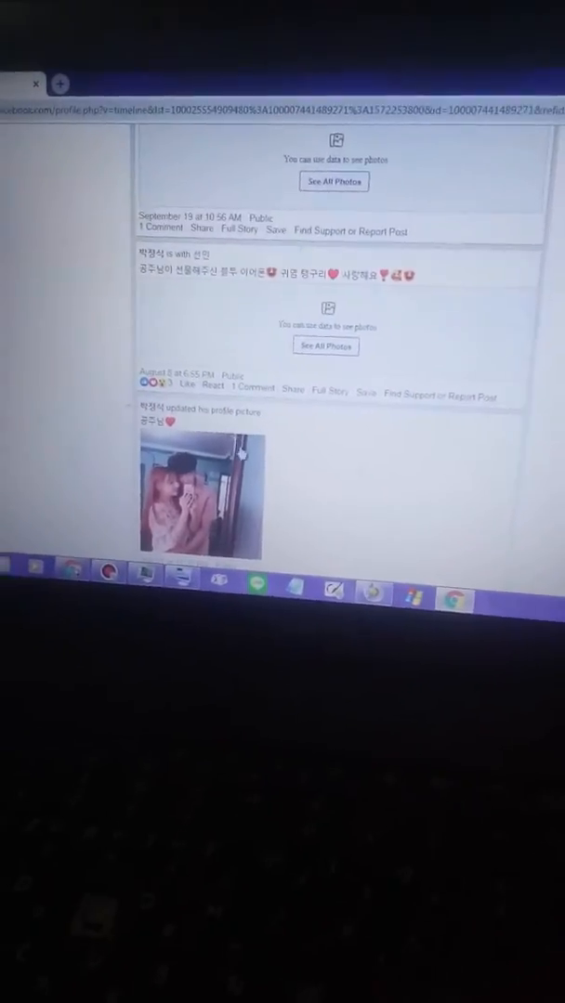
scroll(down, 3)
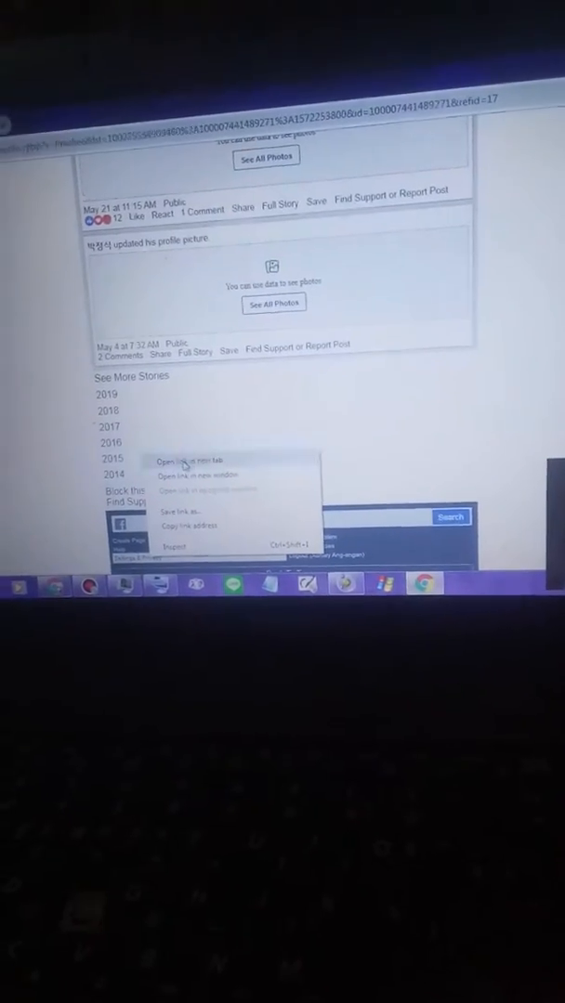
click(182, 461)
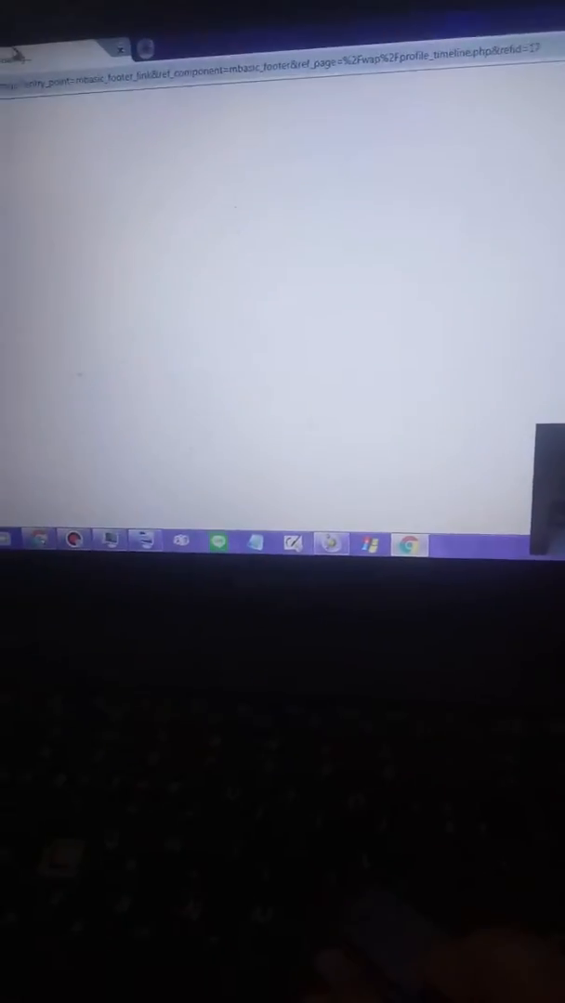